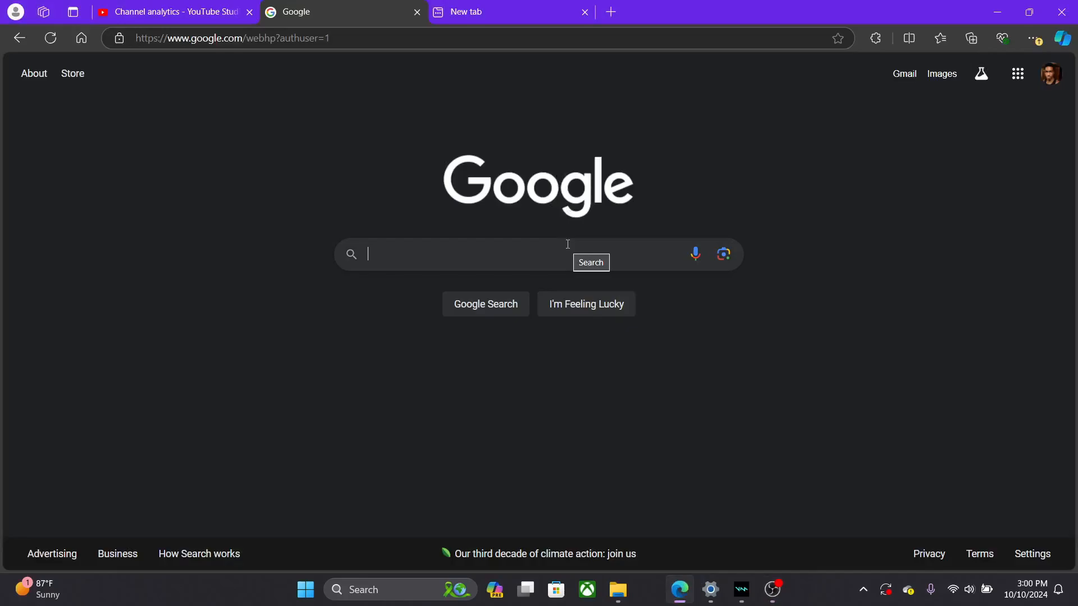
- Search Google for 'voicemod' via the 'voice' autocomplete suggestion
text(voice)
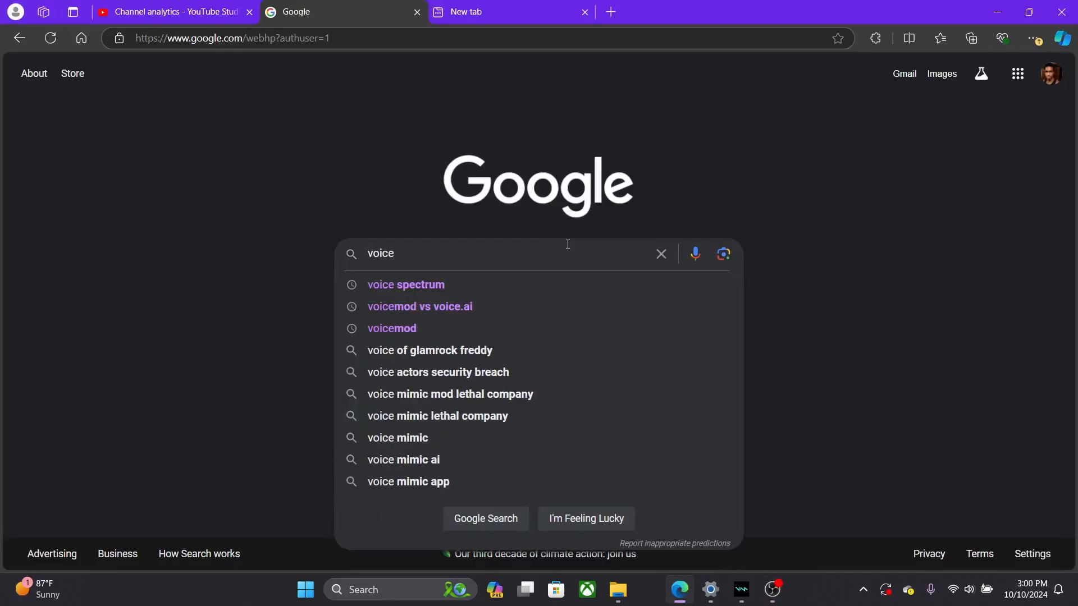
click(392, 328)
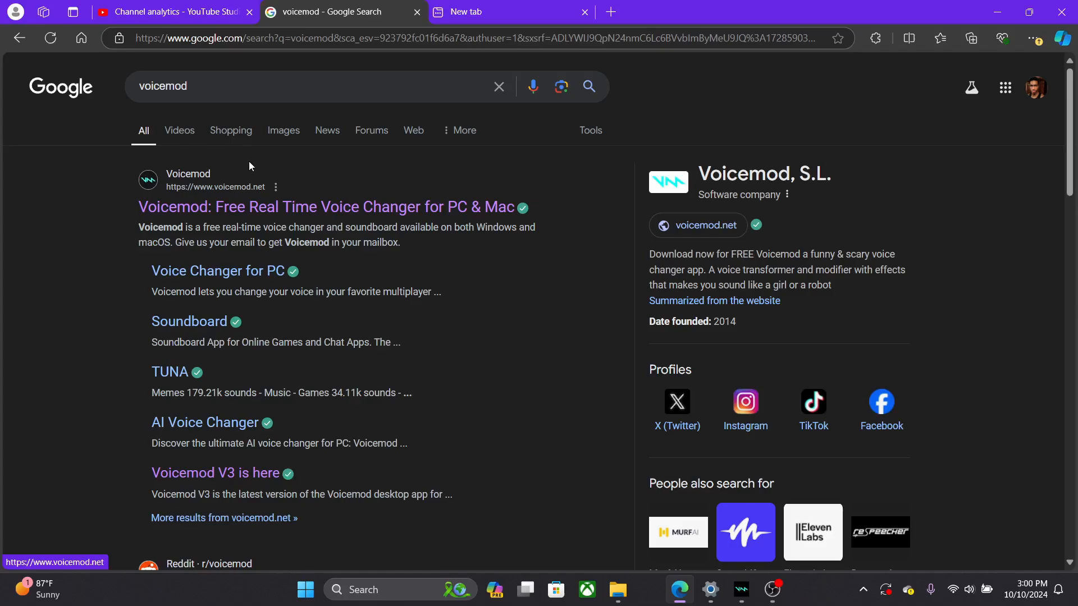
mouse_move(239, 164)
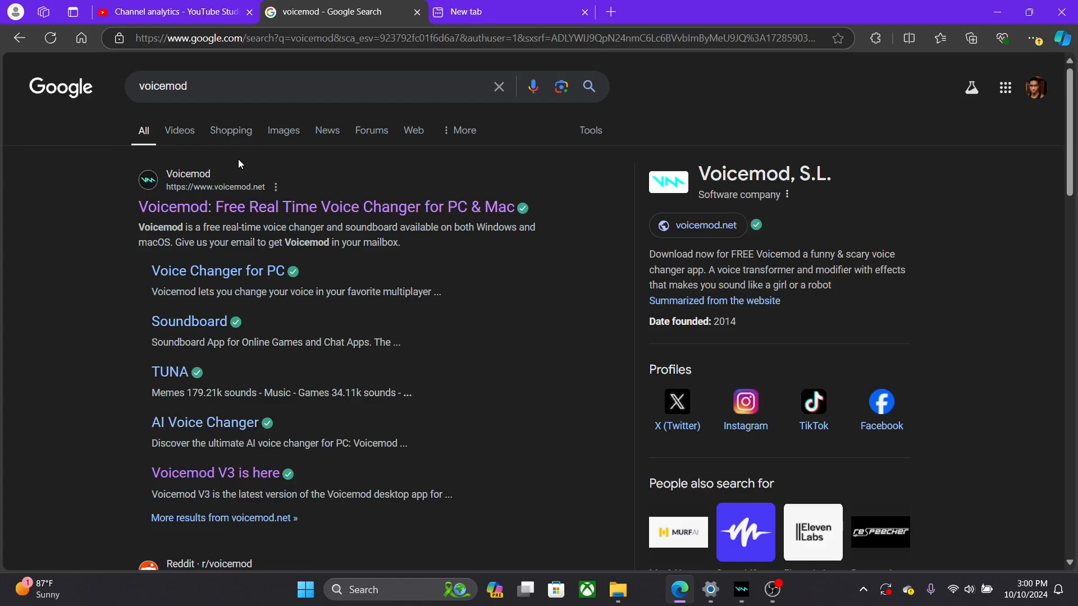
mouse_move(826, 154)
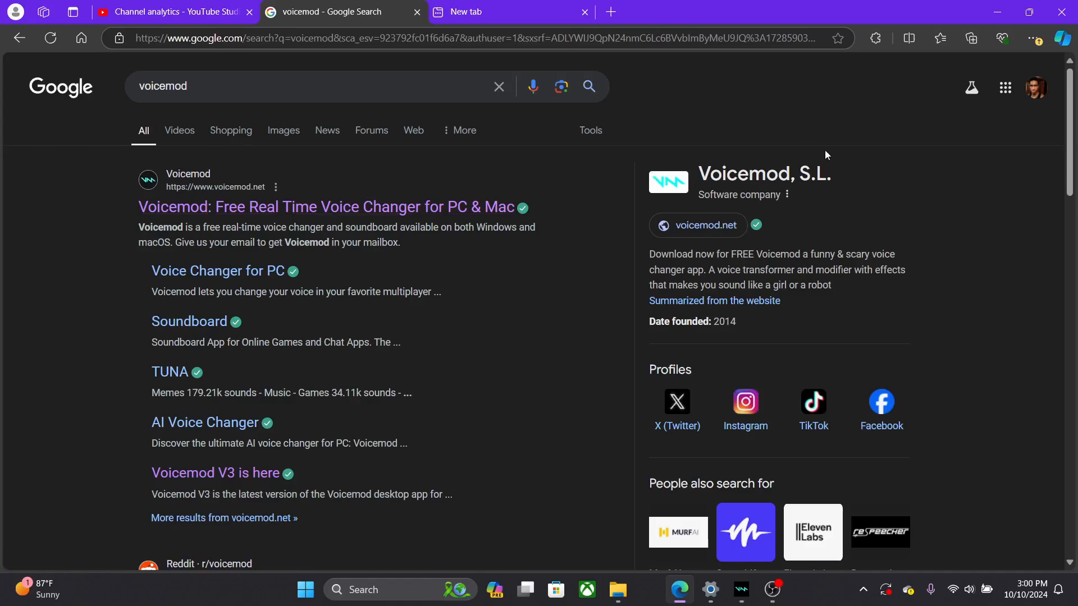
mouse_move(447, 211)
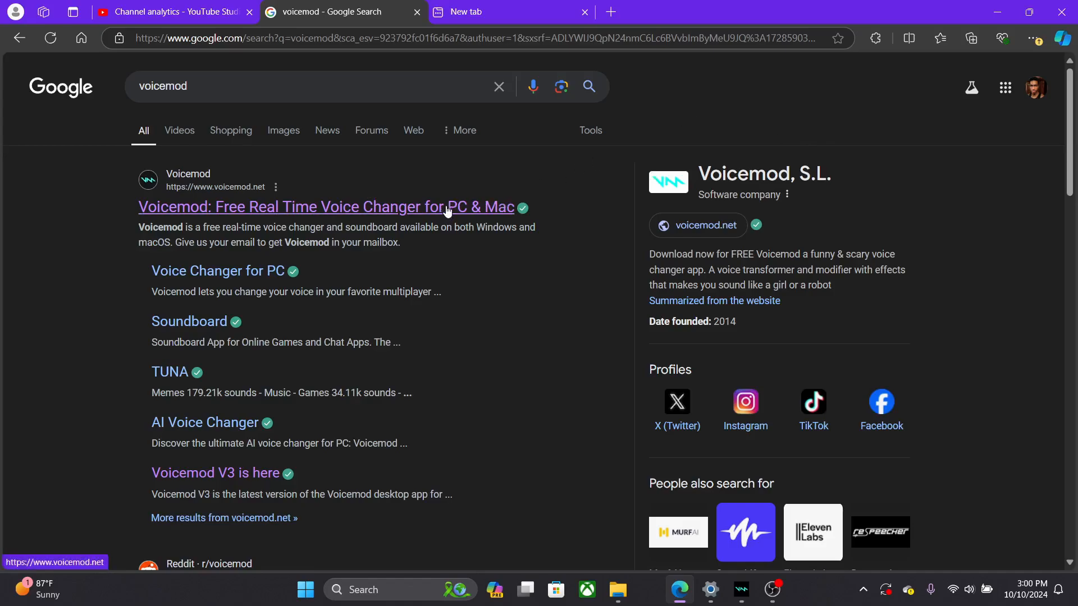
- Visit Voicemod.net and read down to the real-time voice modulator section
click(323, 206)
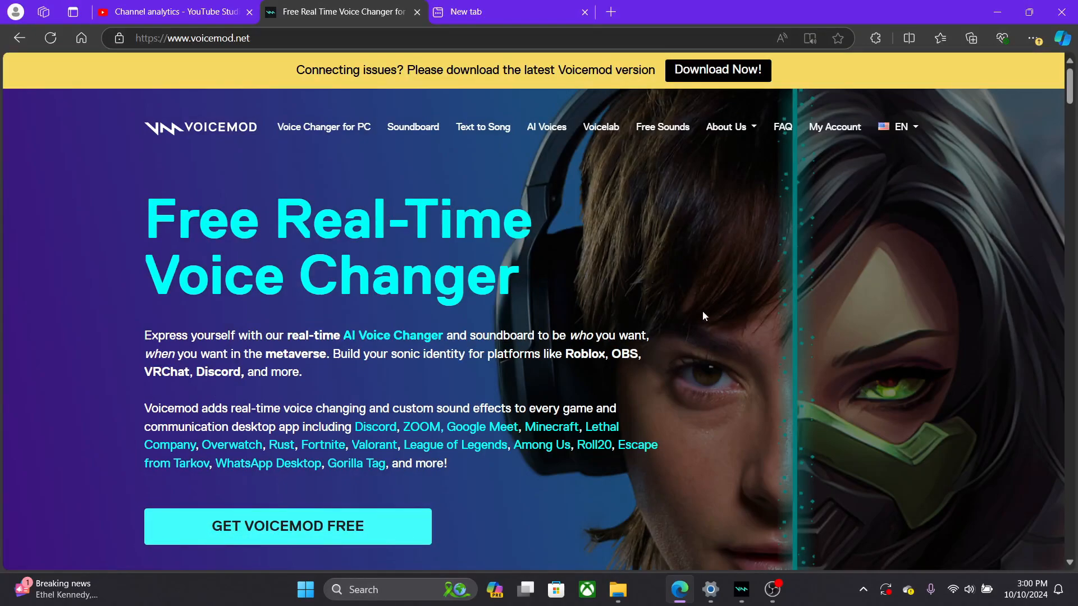
mouse_move(254, 545)
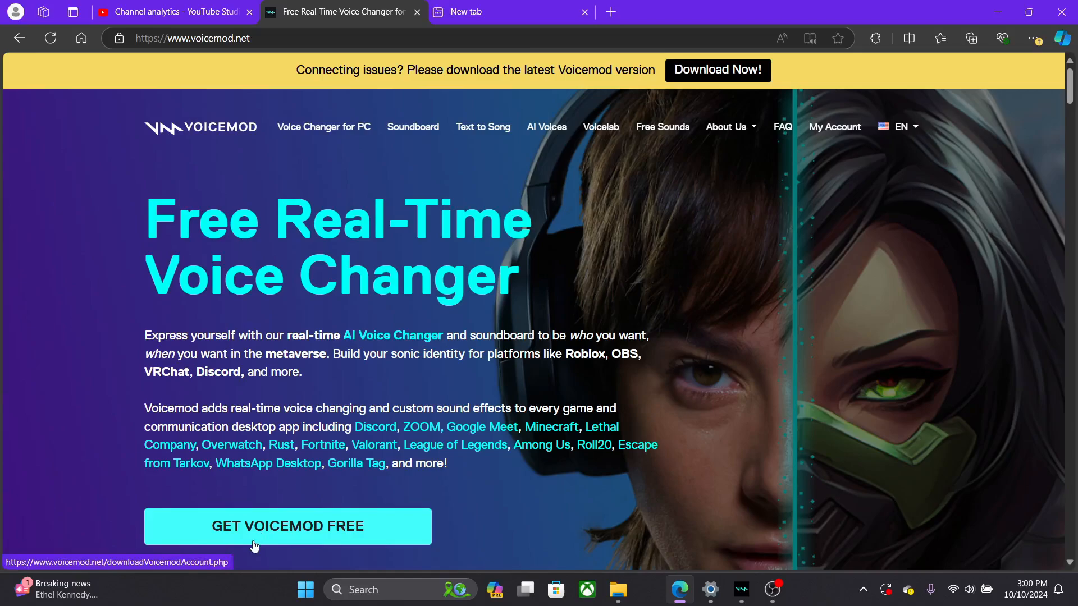
mouse_move(747, 70)
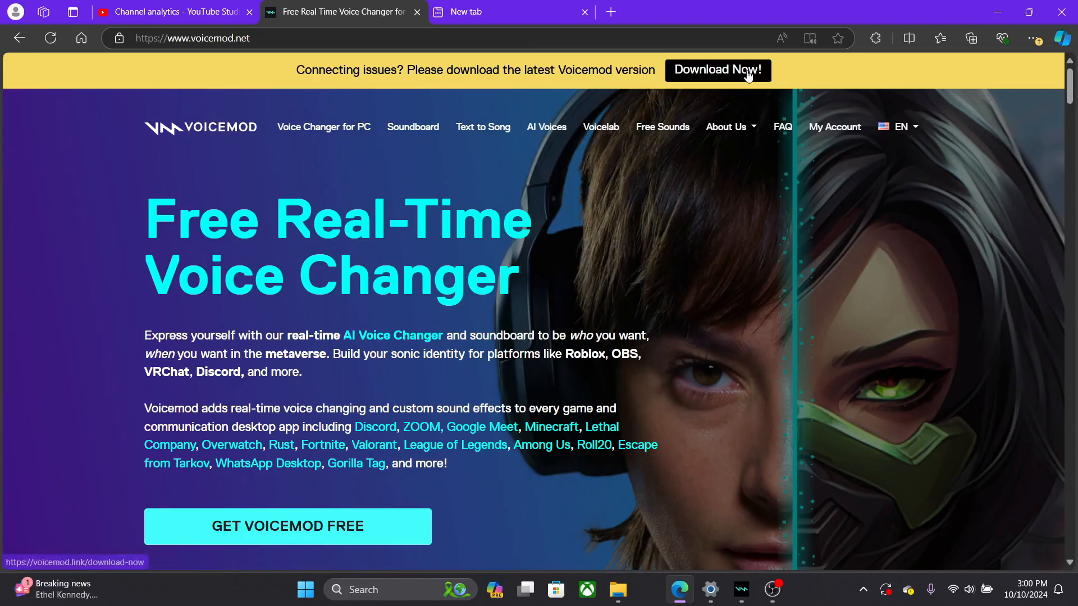
scroll(down, 3)
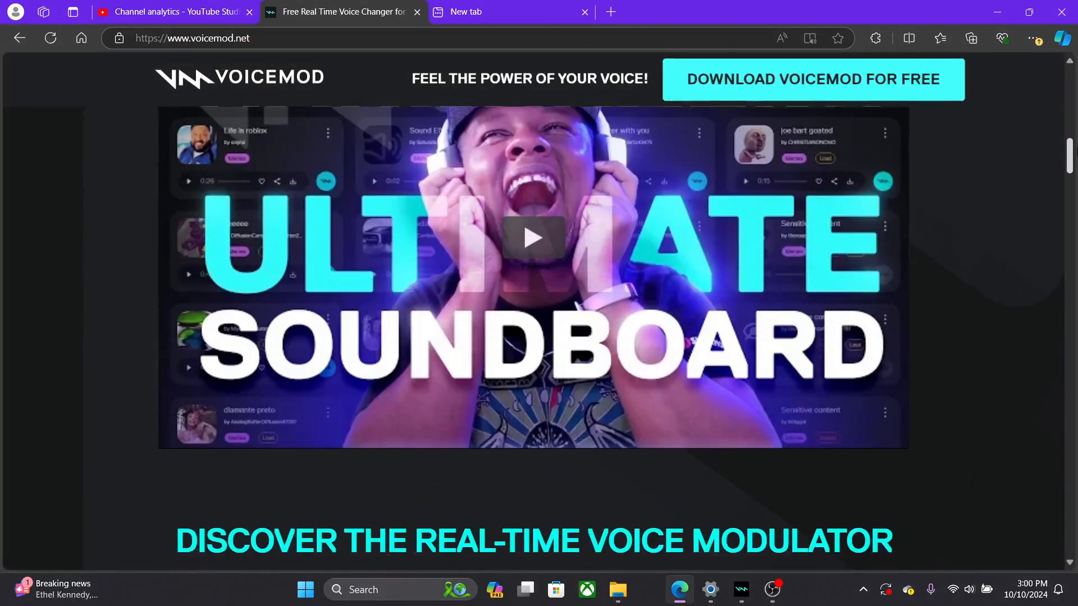
scroll(down, 3)
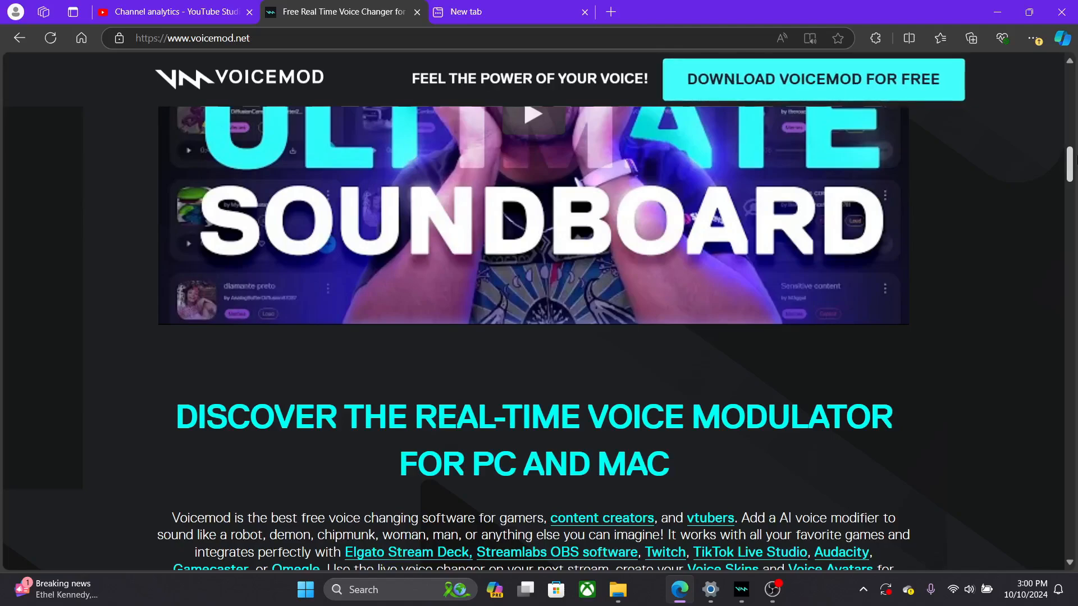
scroll(down, 3)
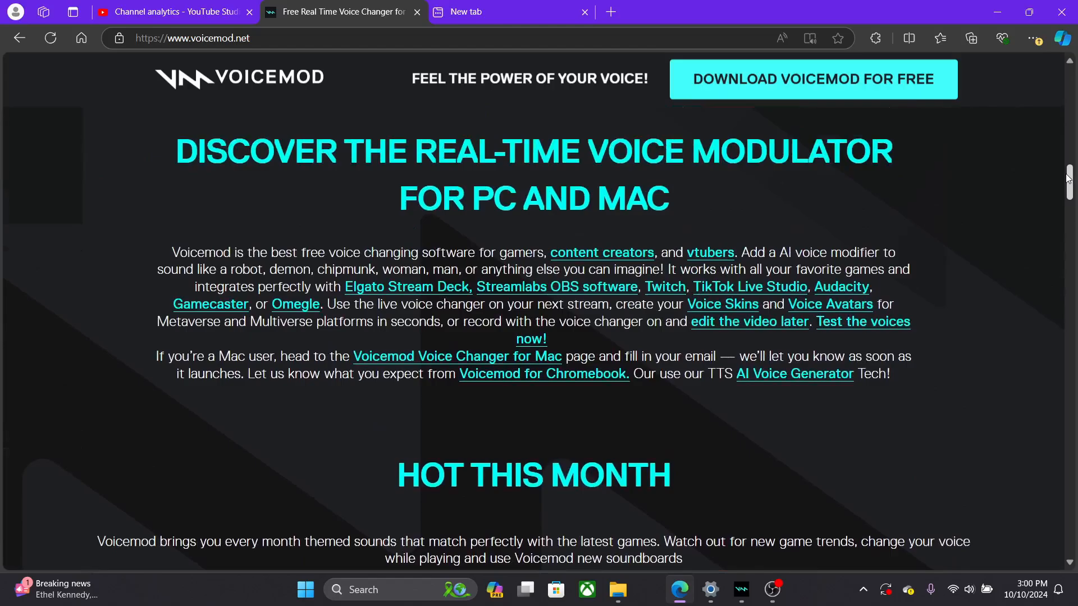
scroll(down, 3)
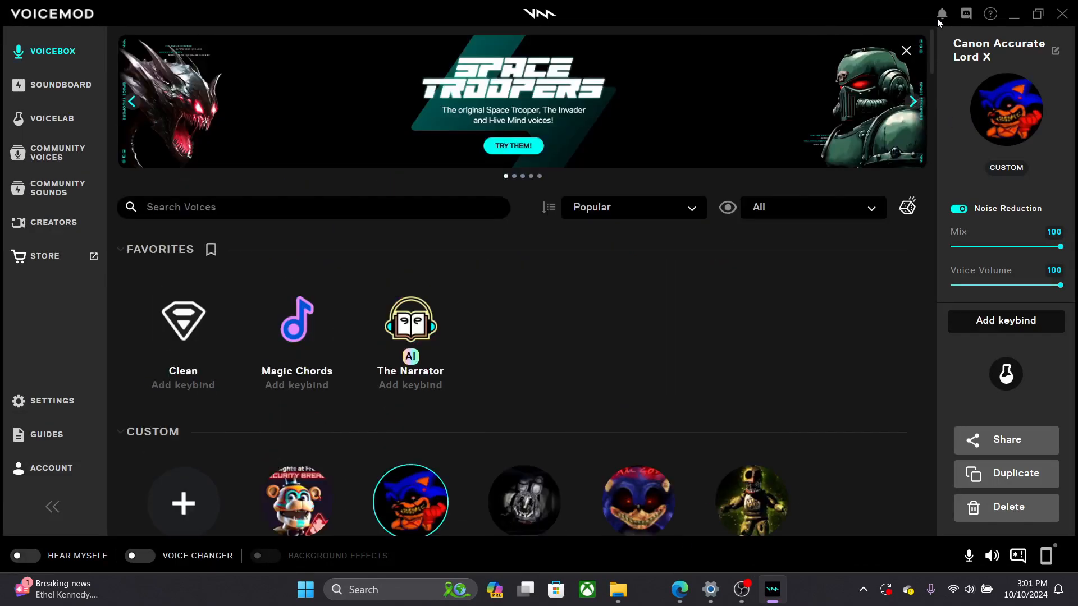
- Browse the Voicebox voice list, then go to the app's Settings page
scroll(down, 3)
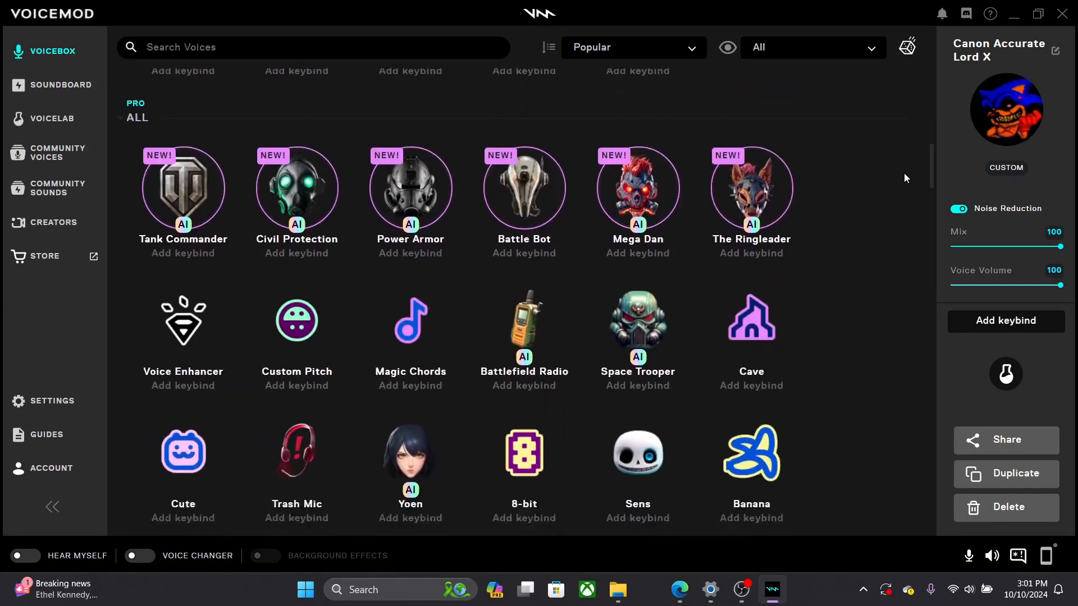
scroll(down, 3)
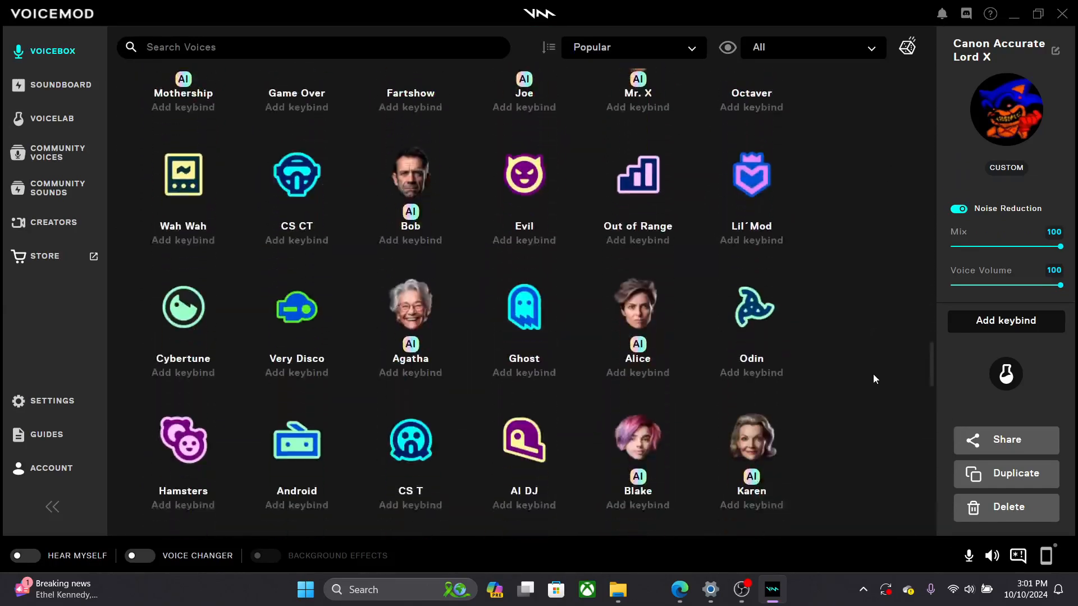
click(52, 401)
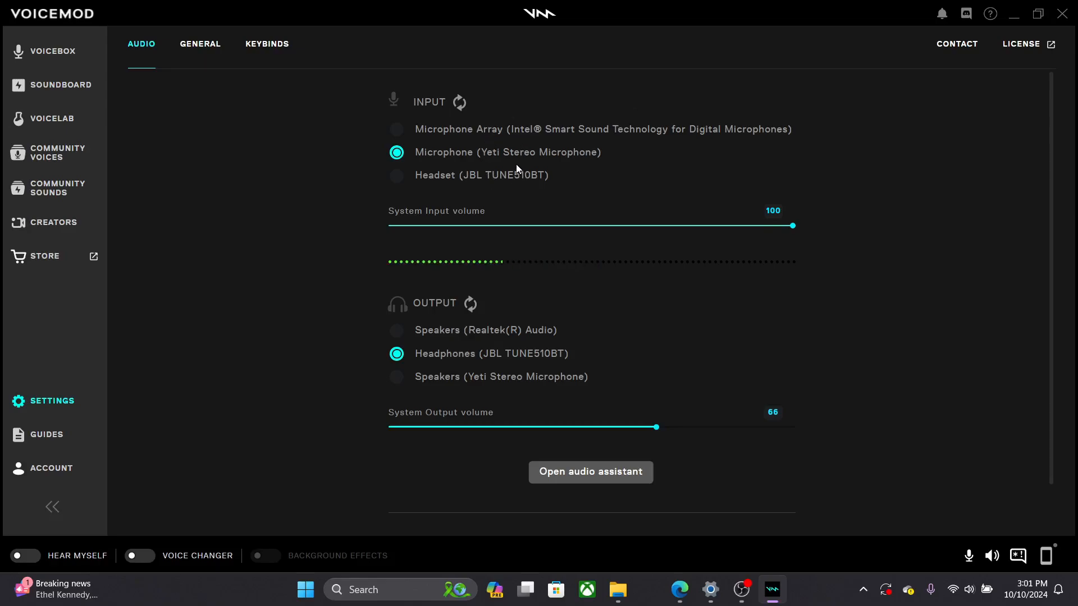
mouse_move(539, 165)
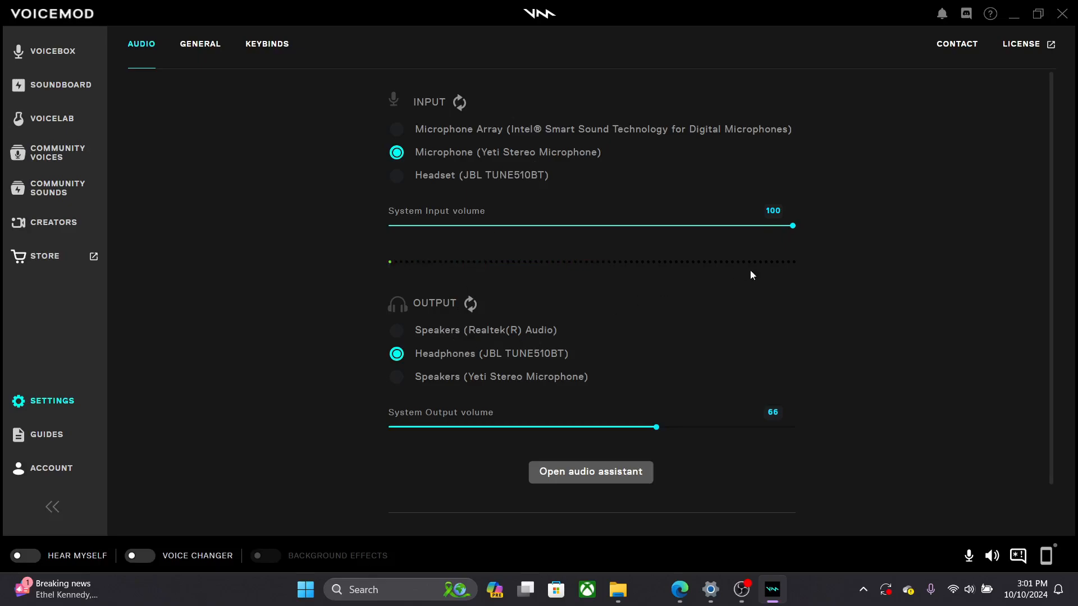
mouse_move(598, 356)
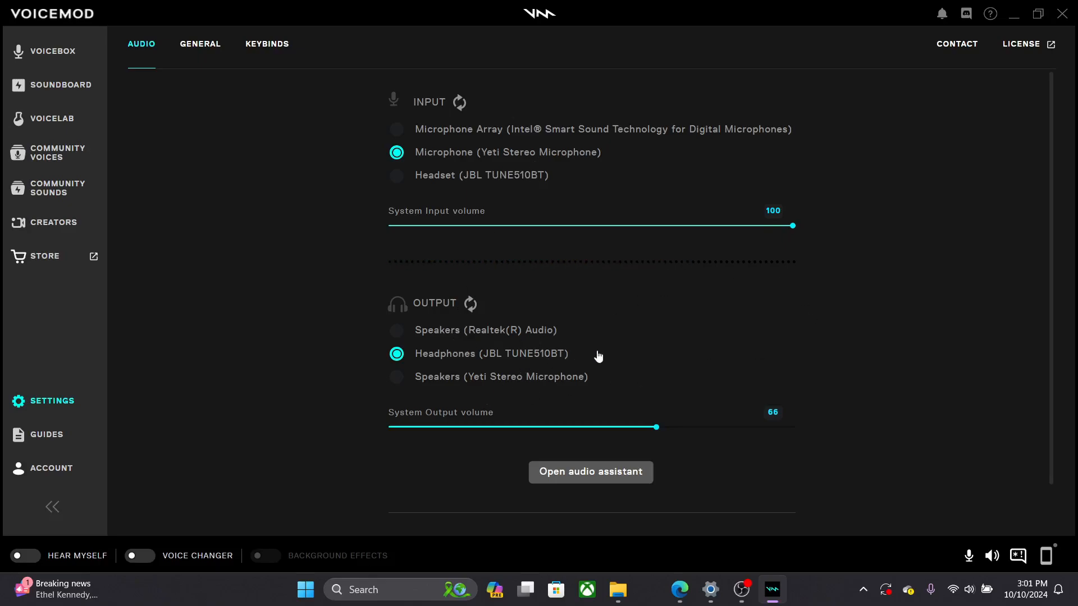
mouse_move(397, 379)
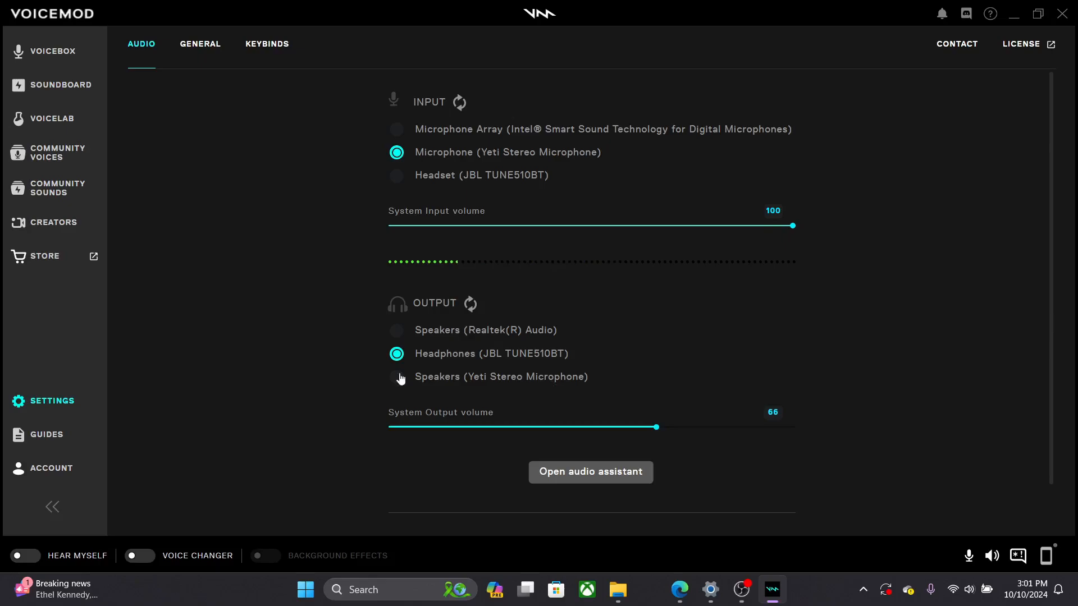
mouse_move(148, 556)
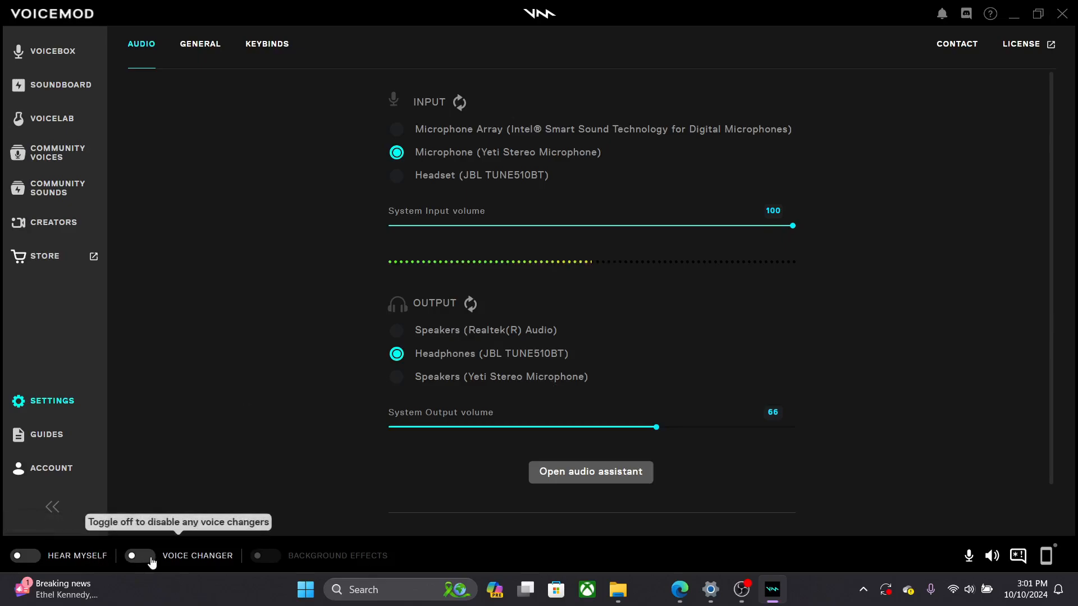
mouse_move(173, 550)
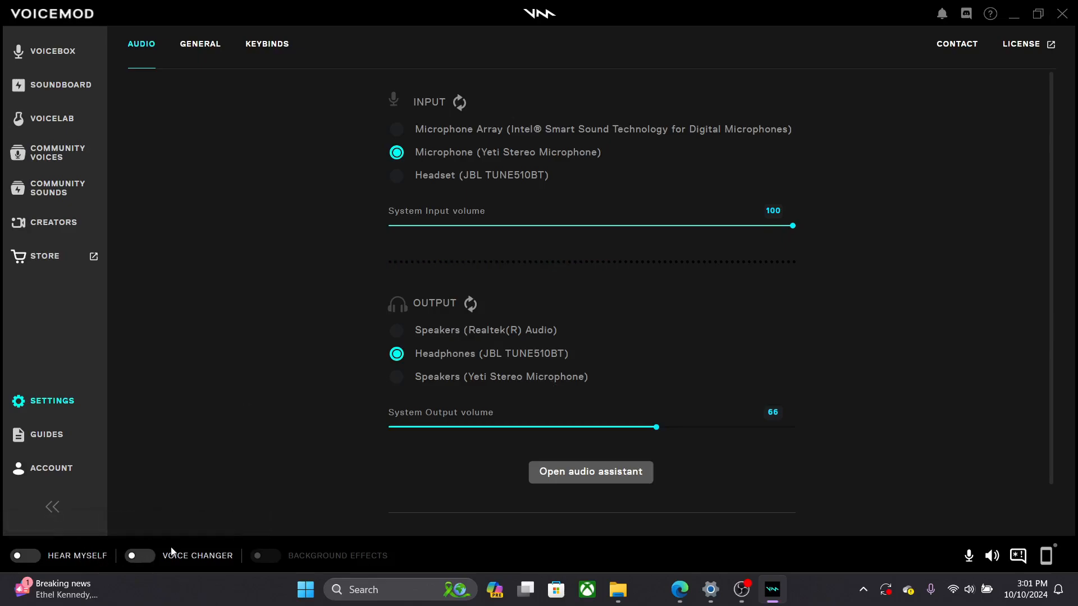
mouse_move(741, 590)
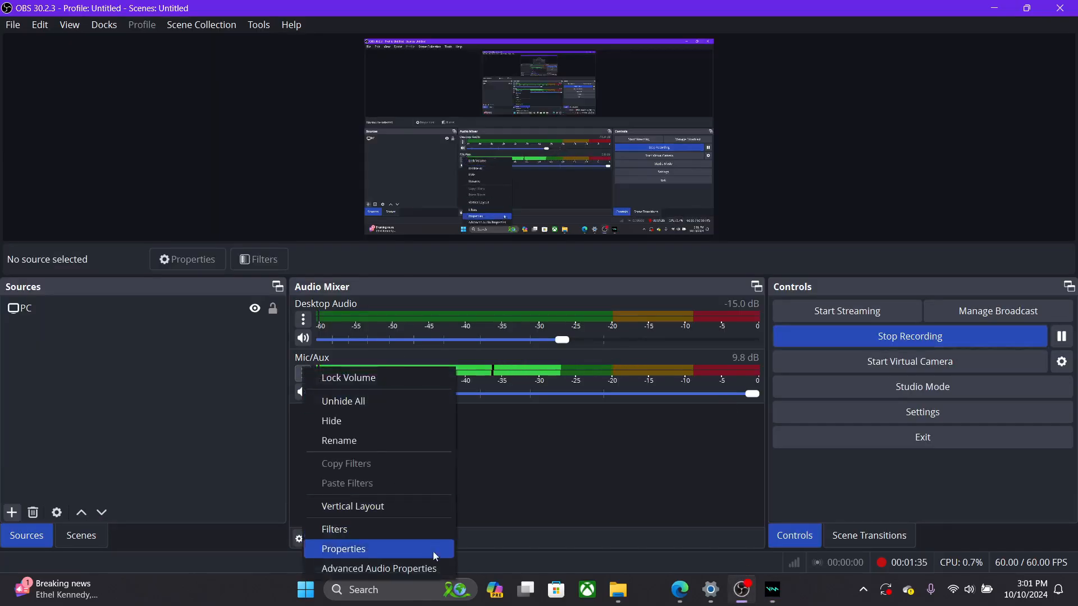
- Bring up Properties for the Mic/Aux source from the Audio Mixer menu
click(344, 549)
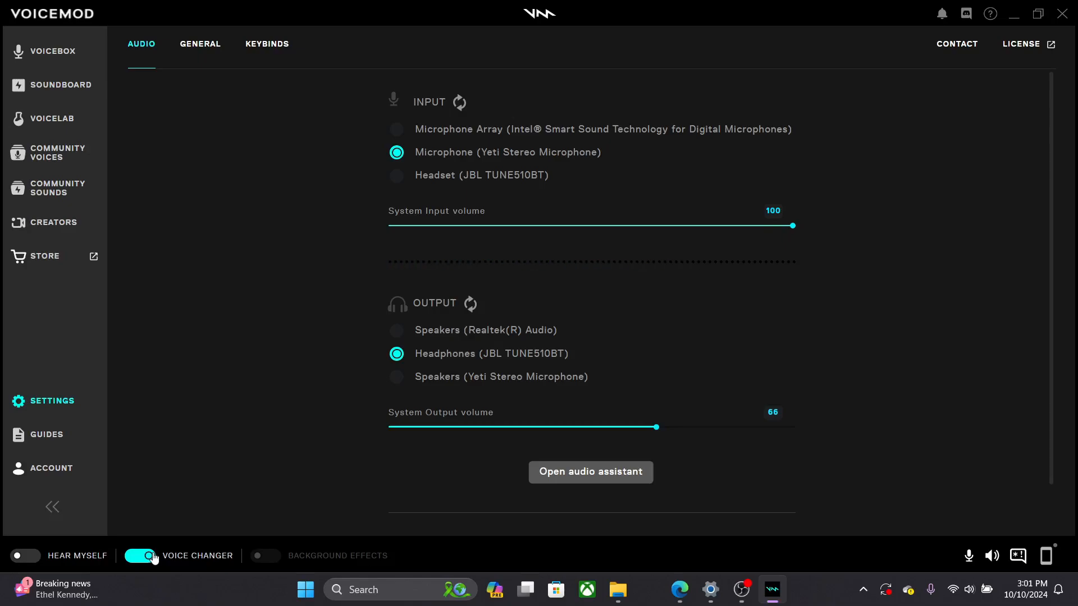
- Browse the Keybinds, Audio and General settings pages, ending on General
click(268, 44)
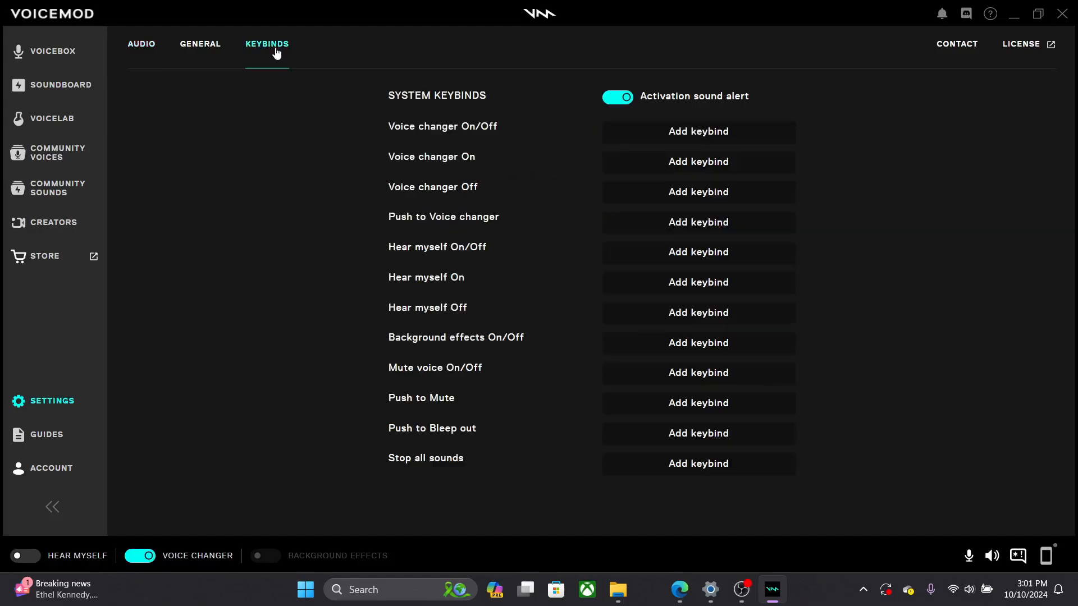
click(142, 44)
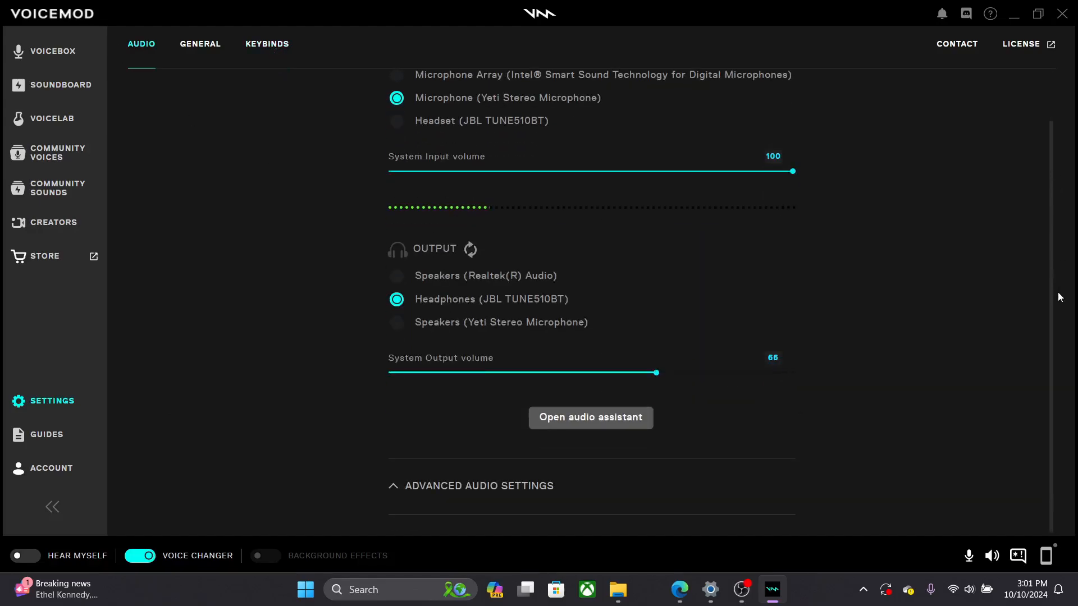
click(200, 44)
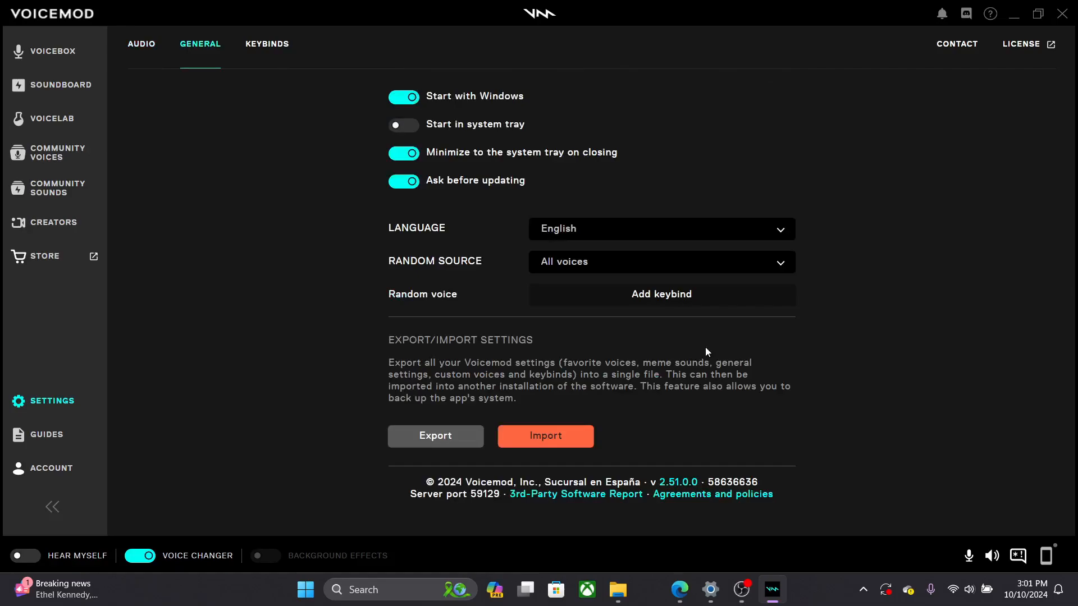
mouse_move(242, 227)
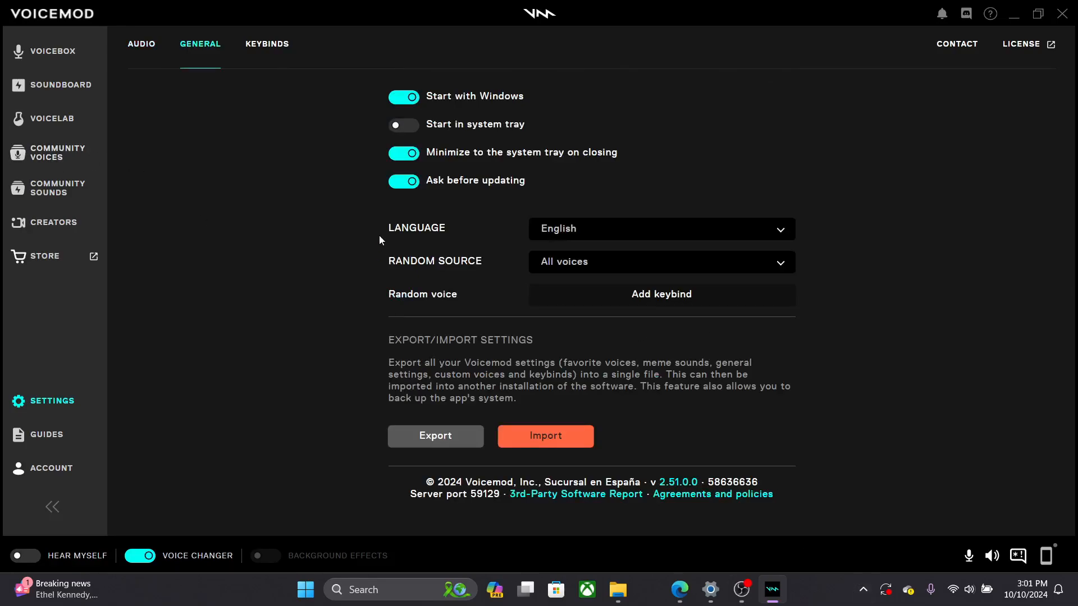
mouse_move(826, 518)
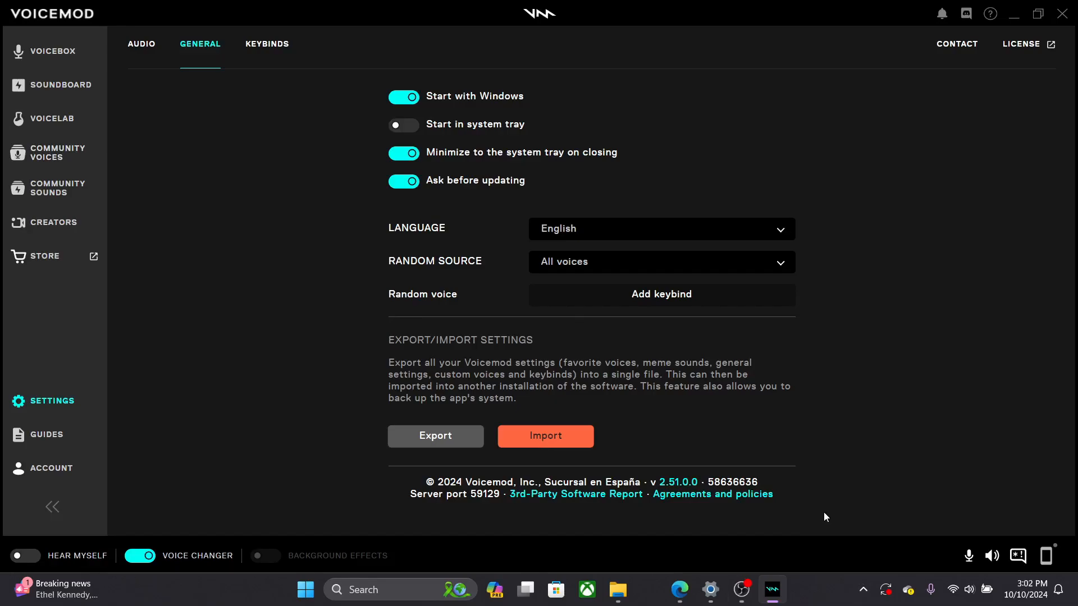
mouse_move(797, 540)
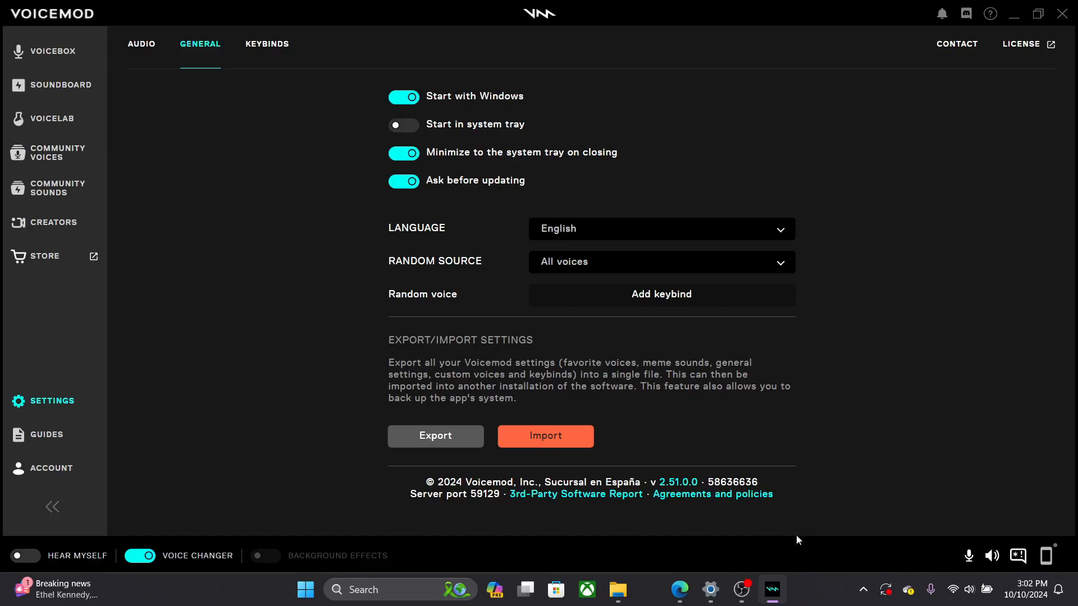
mouse_move(741, 593)
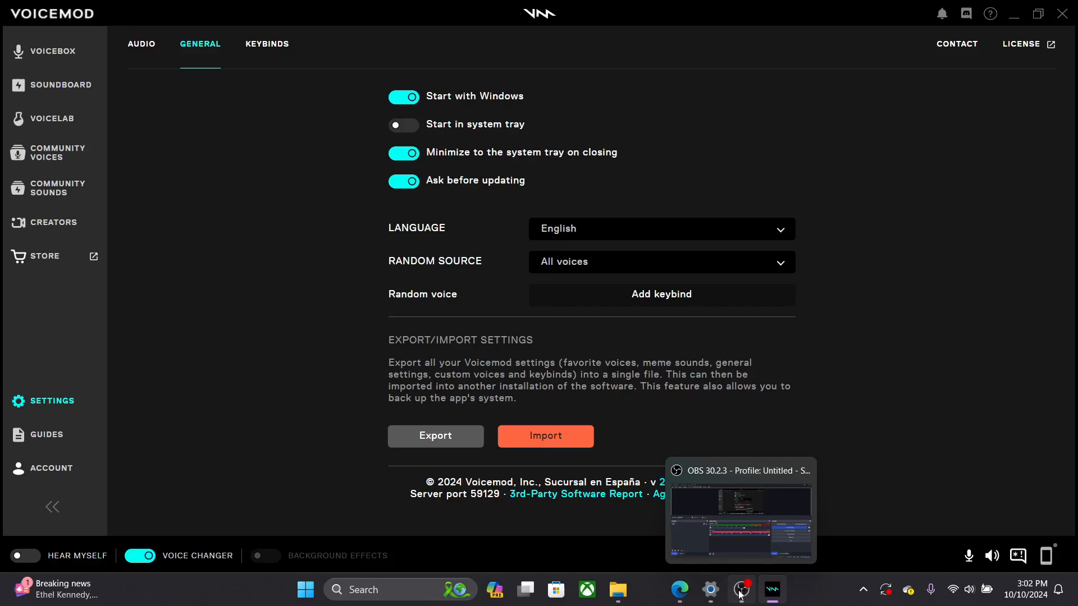
mouse_move(741, 590)
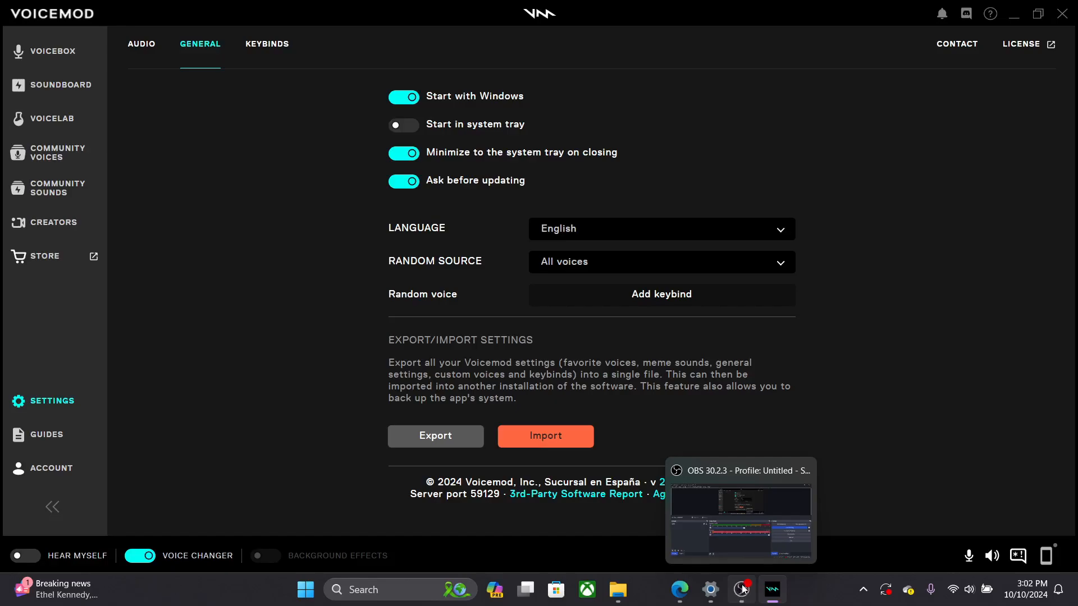